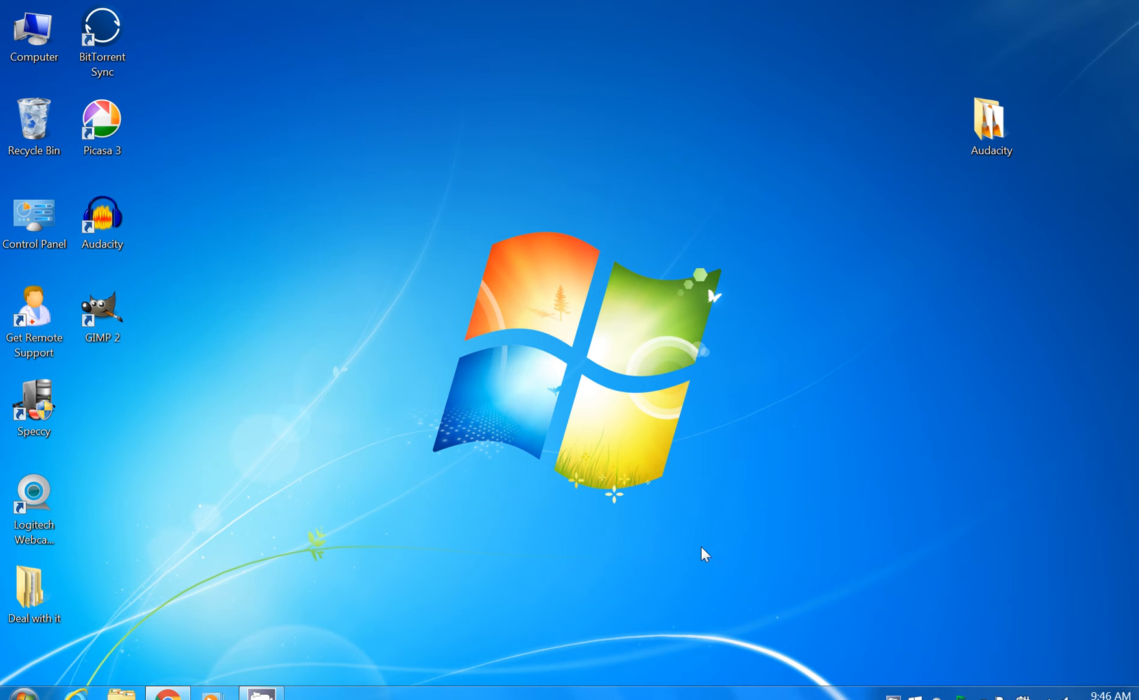
pyautogui.moveTo(698, 529)
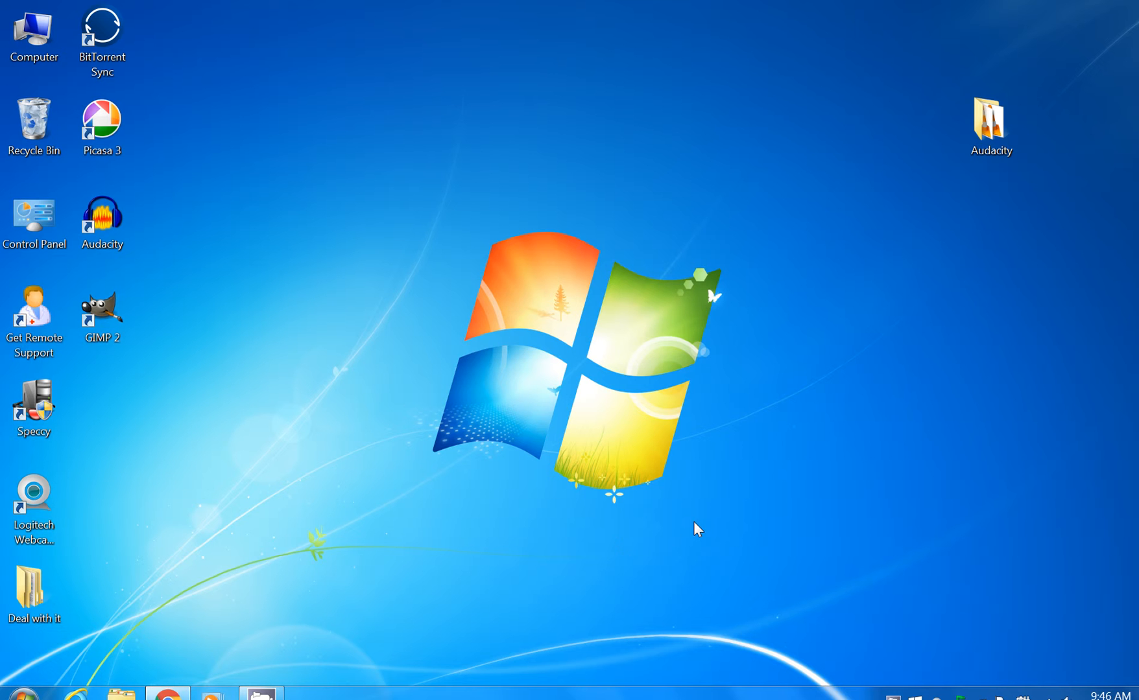
pyautogui.moveTo(421, 636)
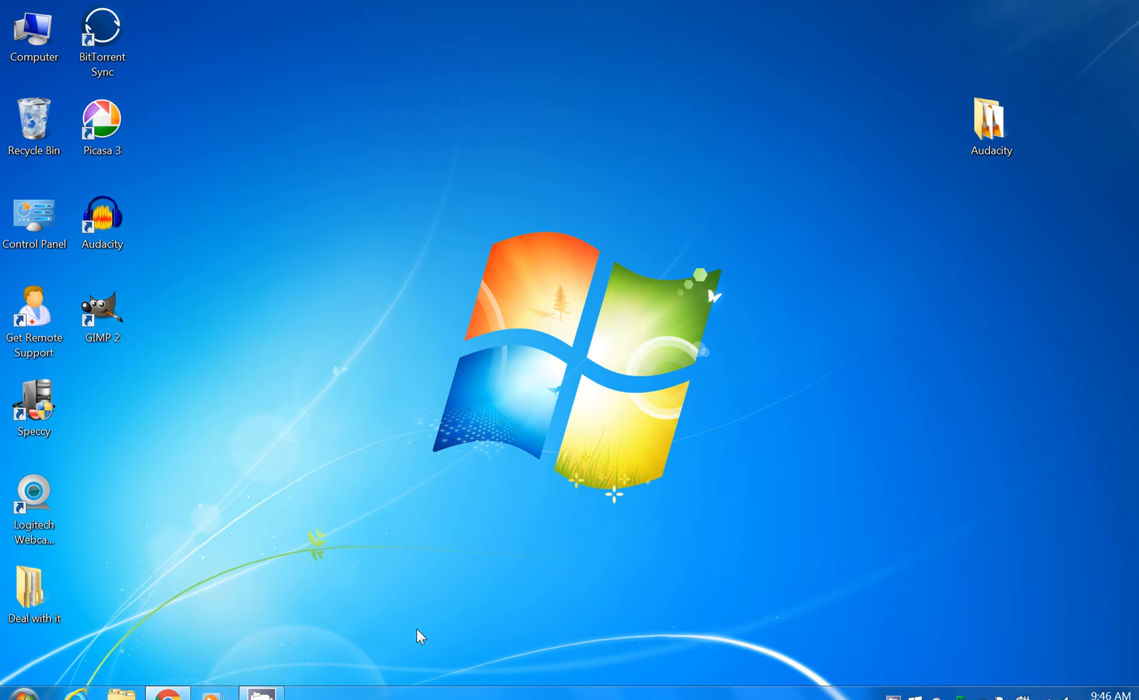
pyautogui.moveTo(480, 523)
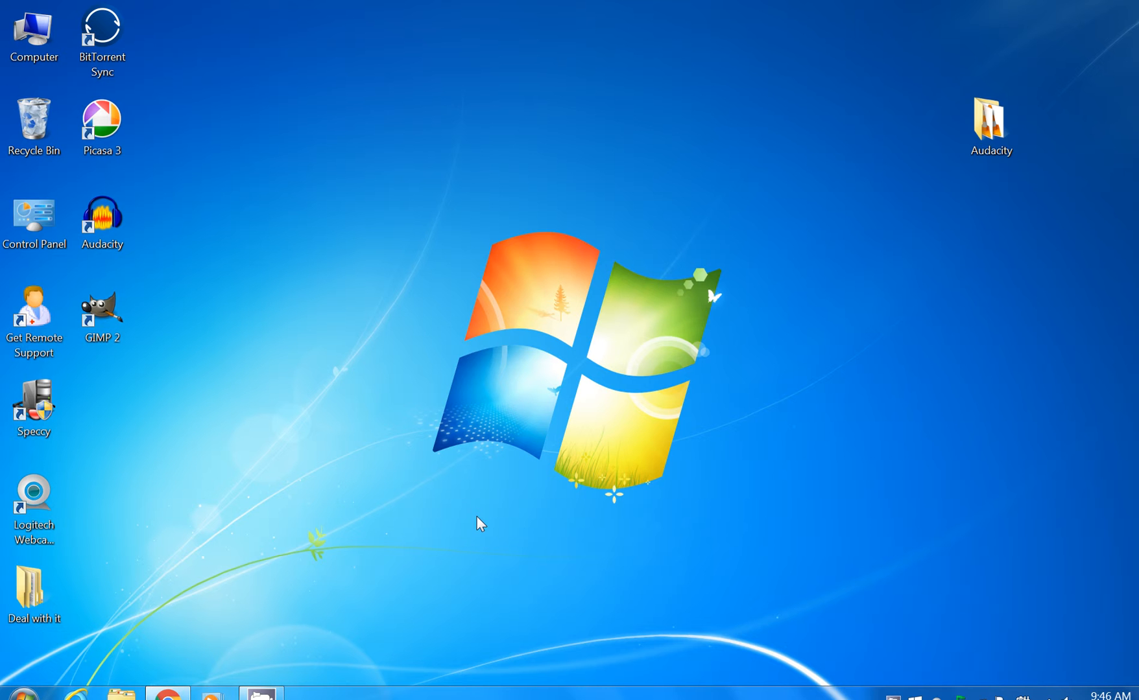
pyautogui.moveTo(467, 421)
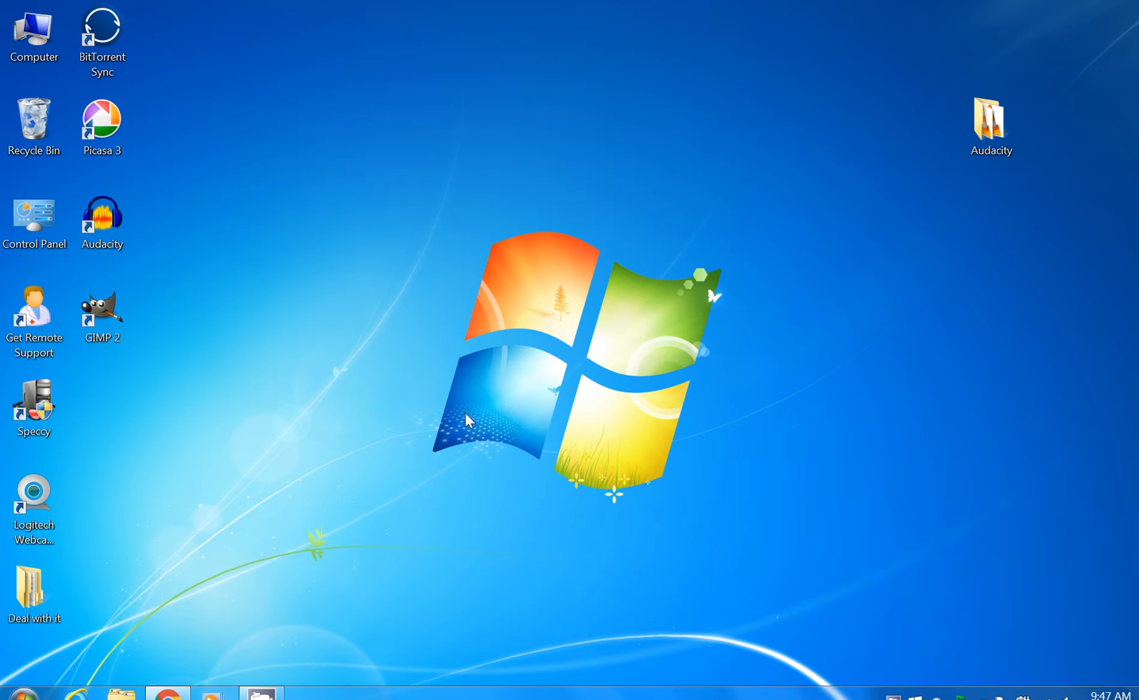
pyautogui.moveTo(426, 551)
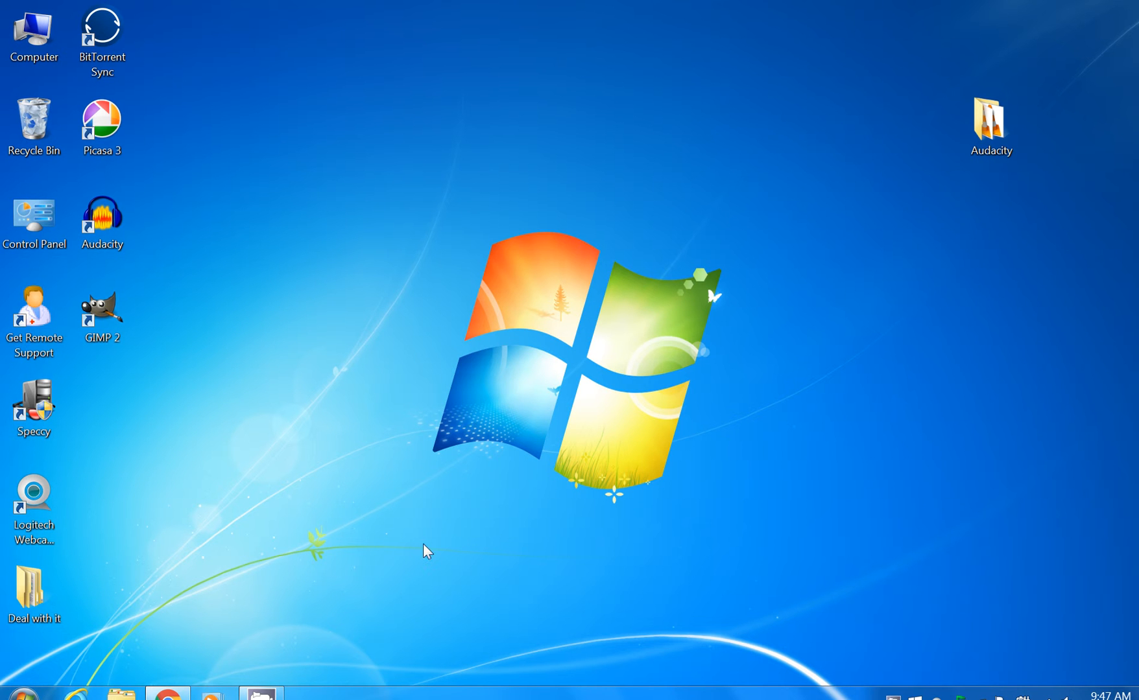
# Scroll justdelete.me's colour-coded tiles from A past the F entries down to the footer's difficulty guide
pyautogui.click(167, 695)
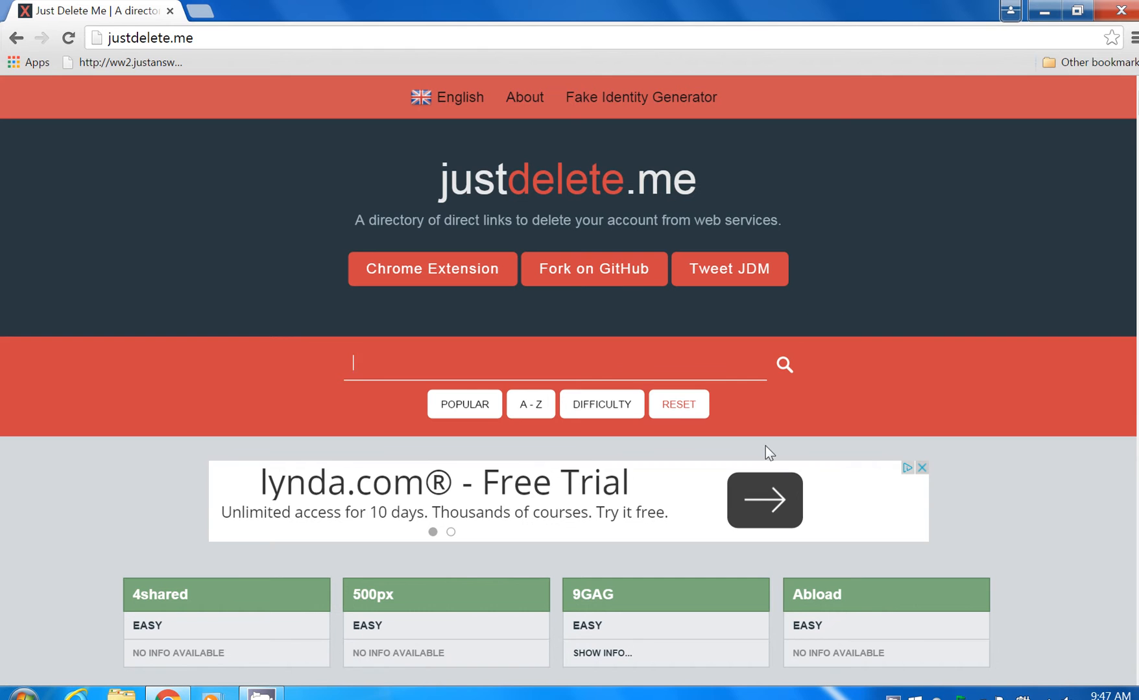
pyautogui.moveTo(886, 403)
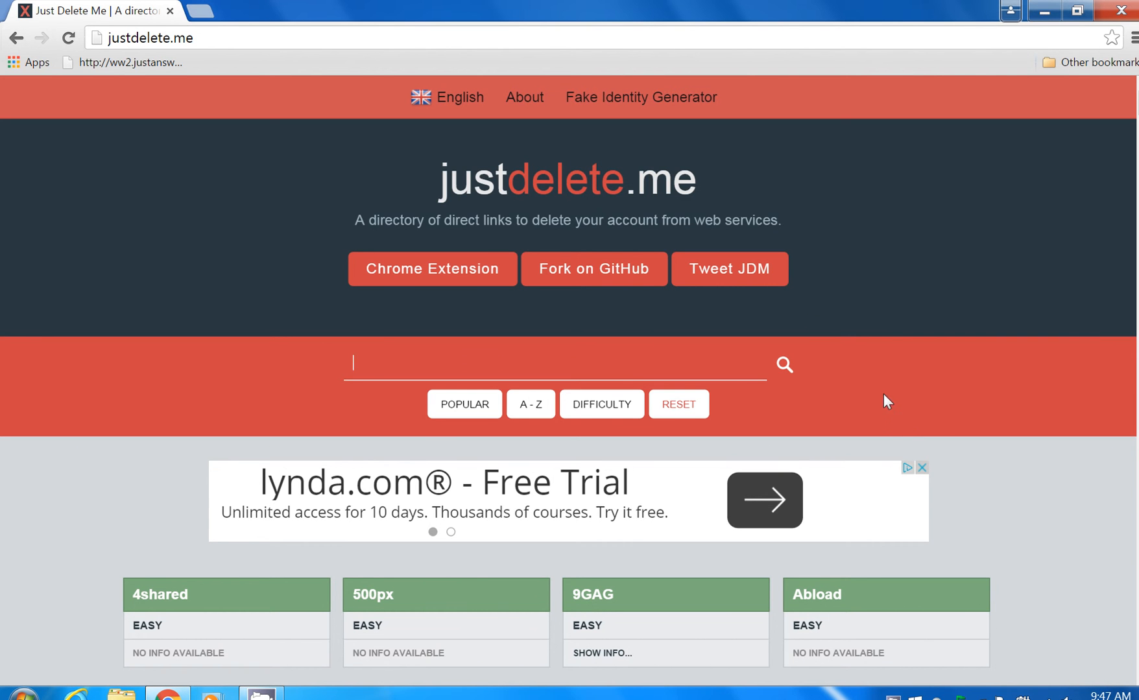
pyautogui.moveTo(852, 413)
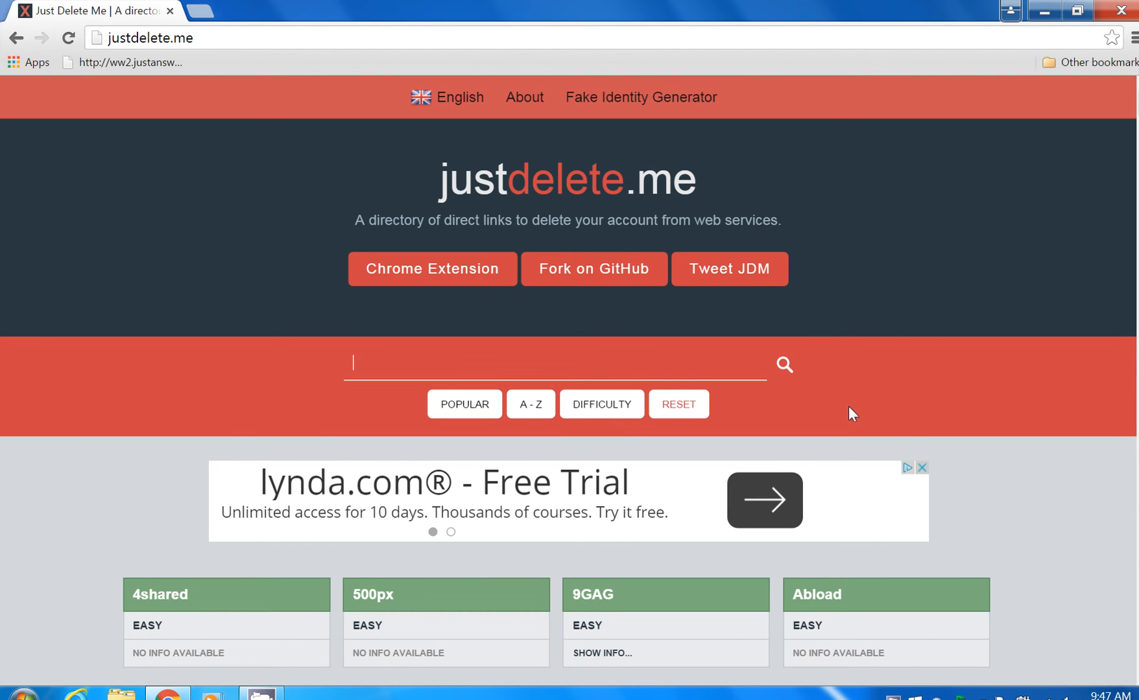
pyautogui.scroll(-3)
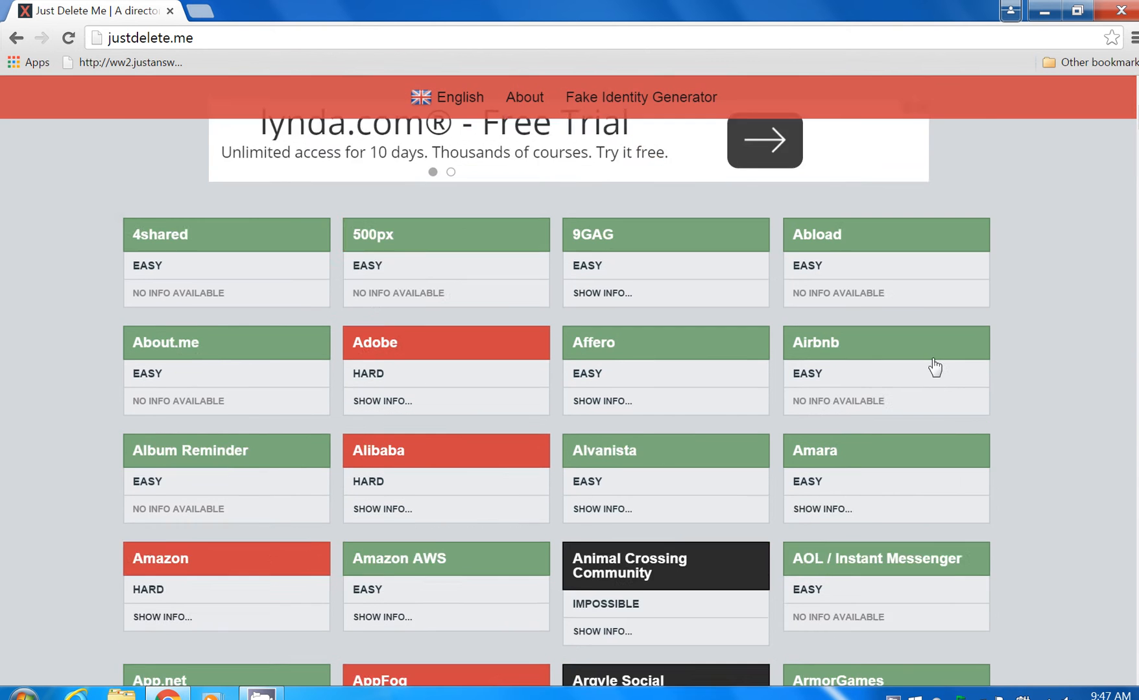
pyautogui.scroll(-3)
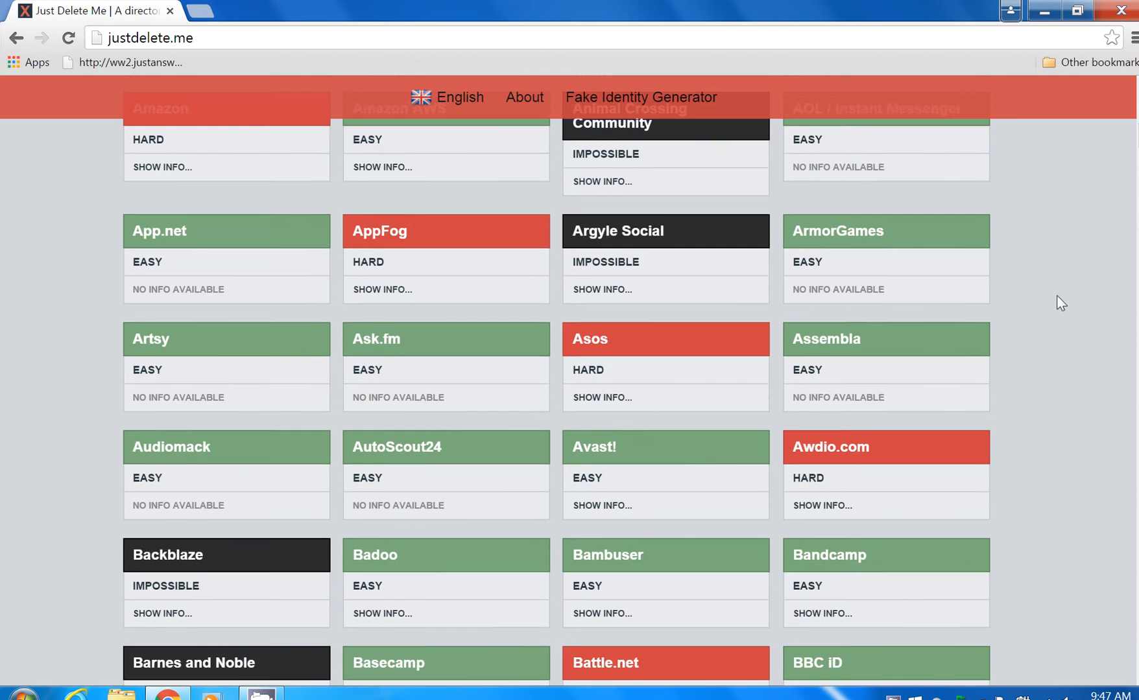
pyautogui.scroll(-3)
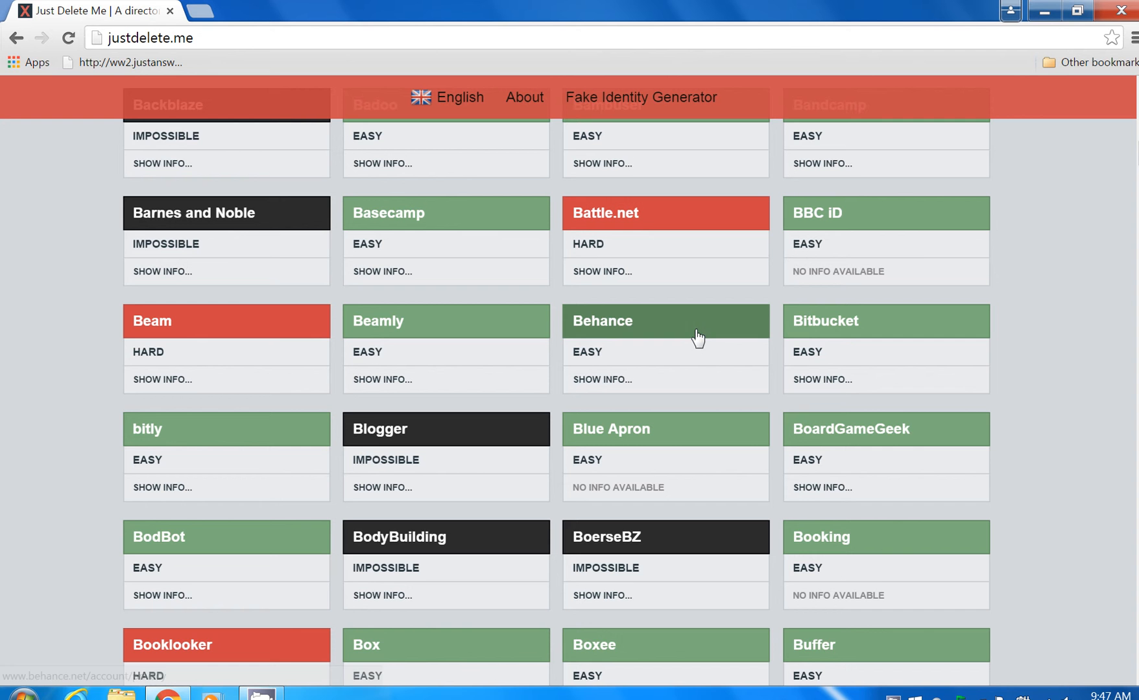
pyautogui.scroll(-3)
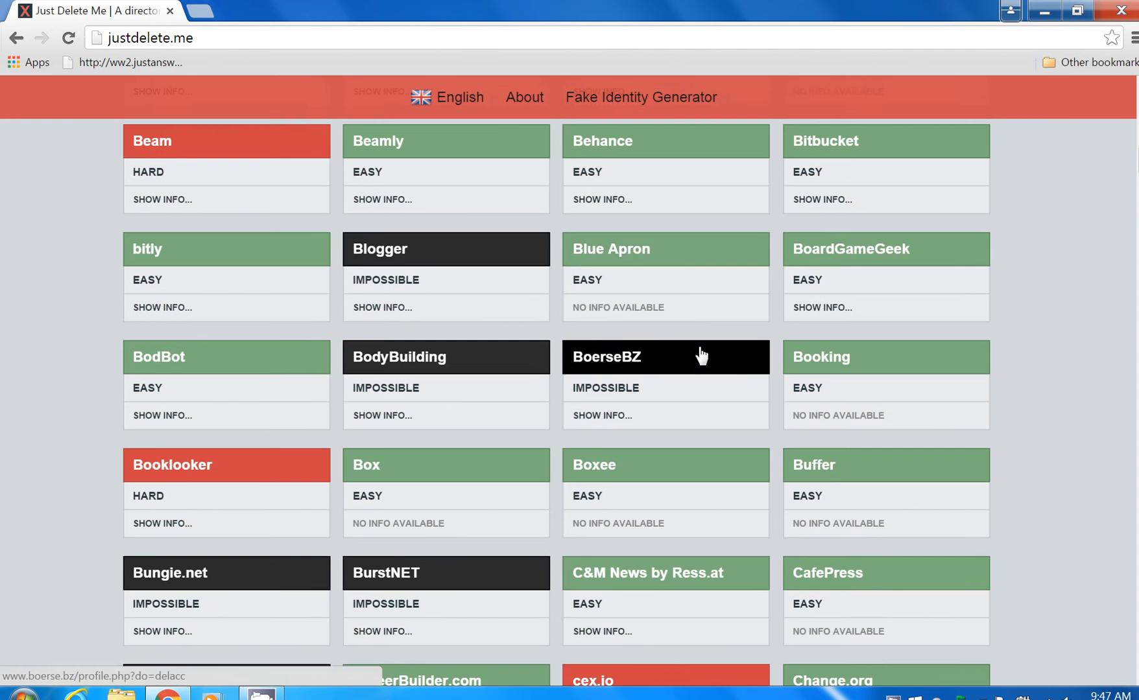
pyautogui.scroll(-3)
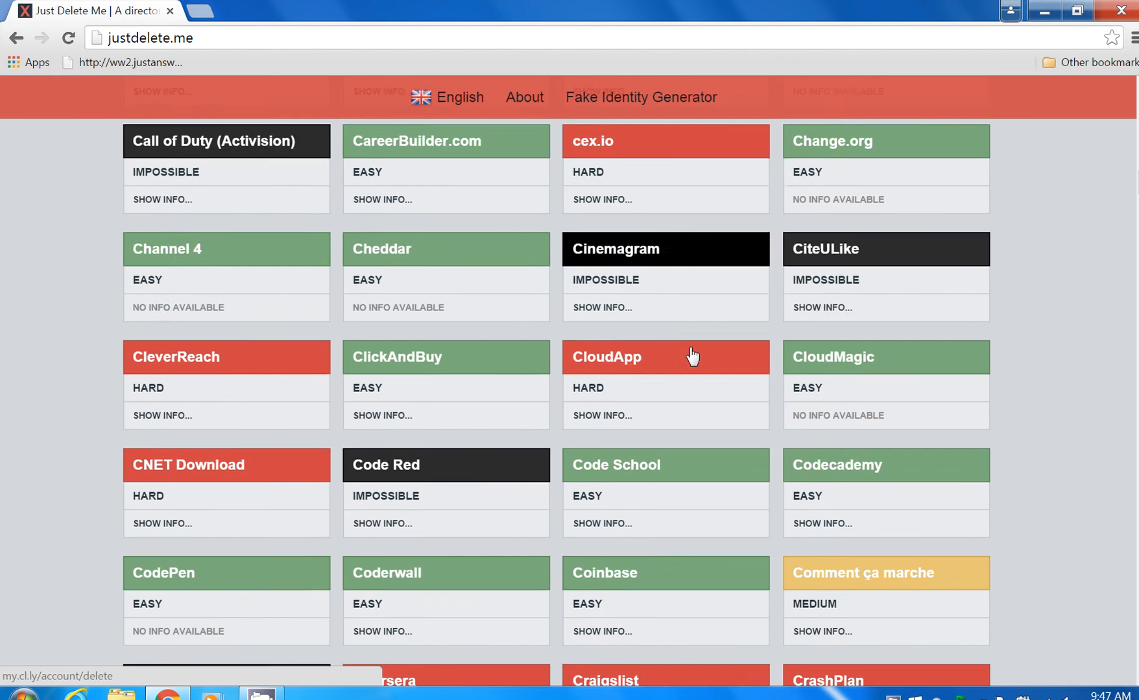
pyautogui.scroll(-3)
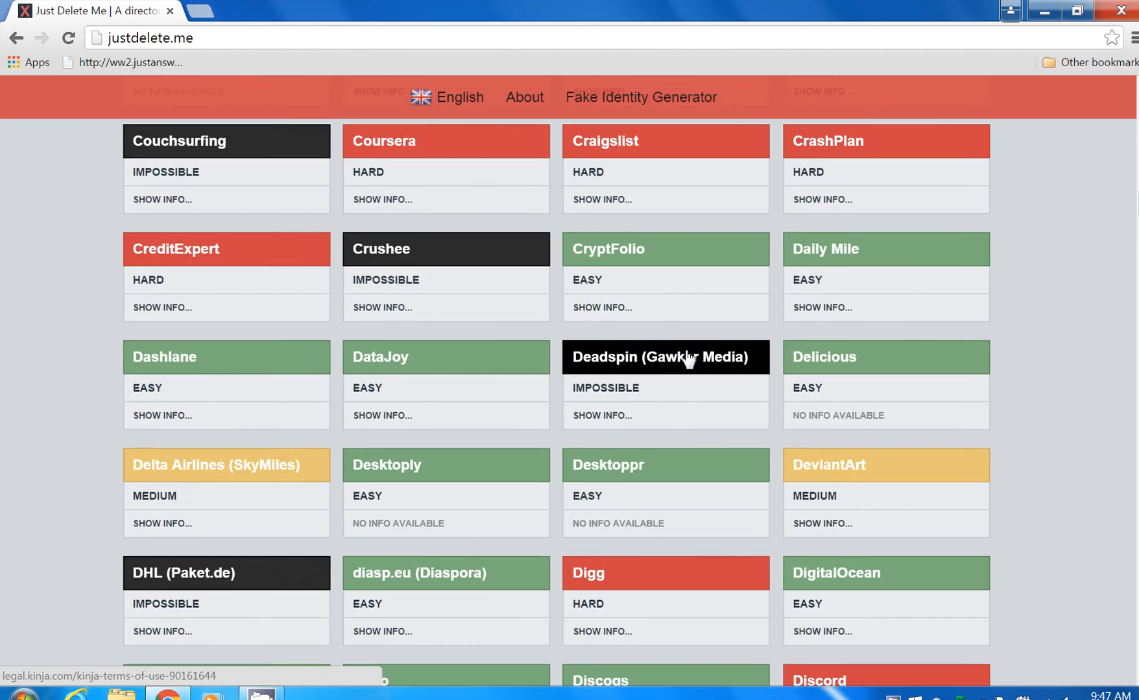
pyautogui.scroll(-3)
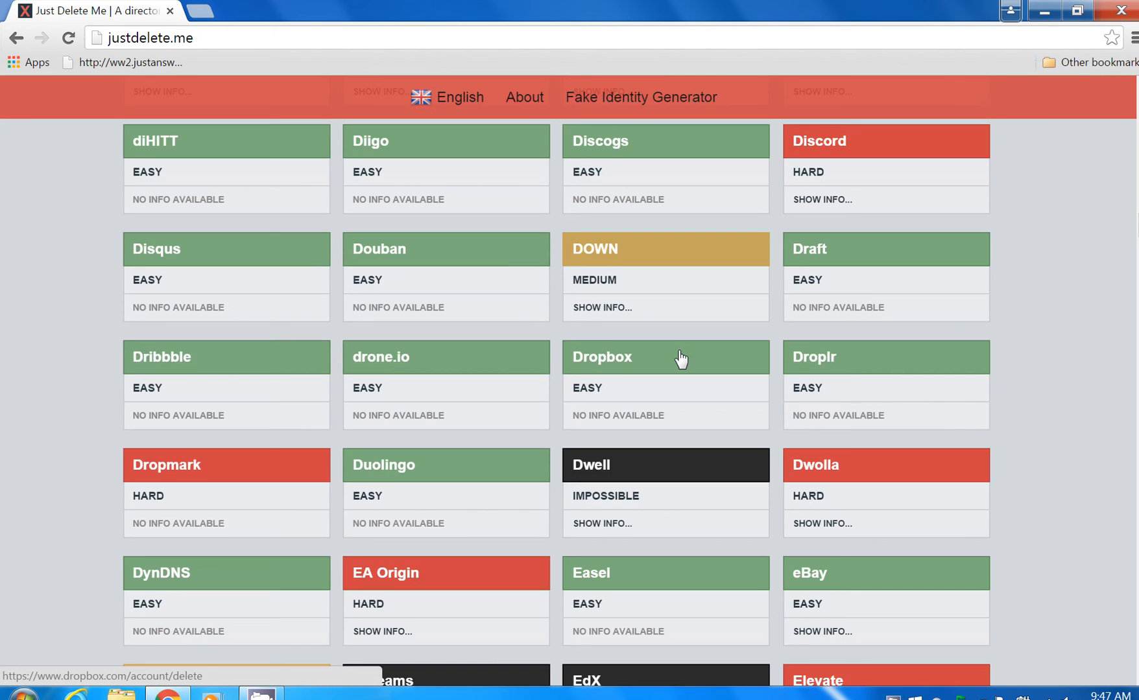
pyautogui.scroll(-3)
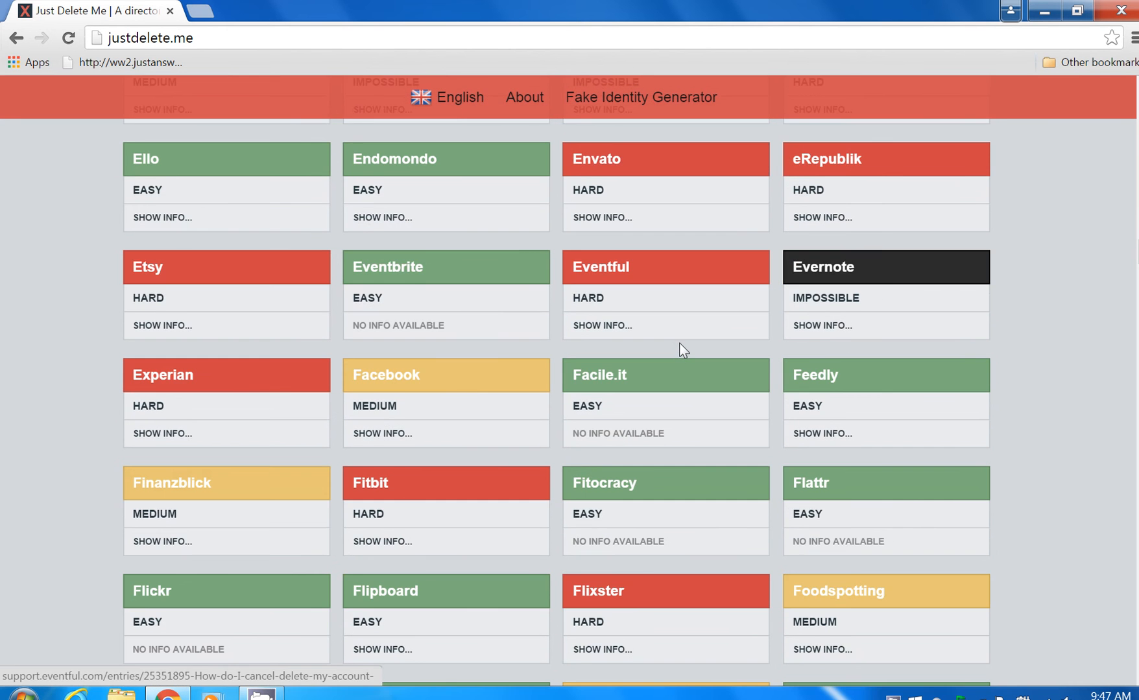
pyautogui.scroll(-3)
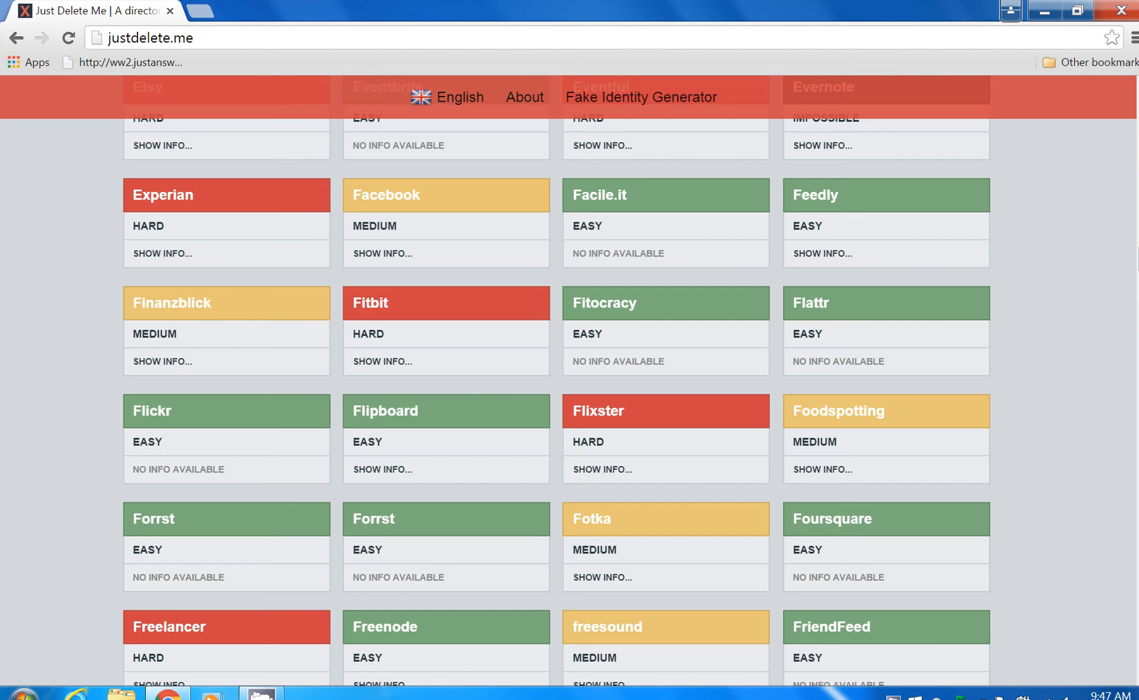
pyautogui.scroll(-3)
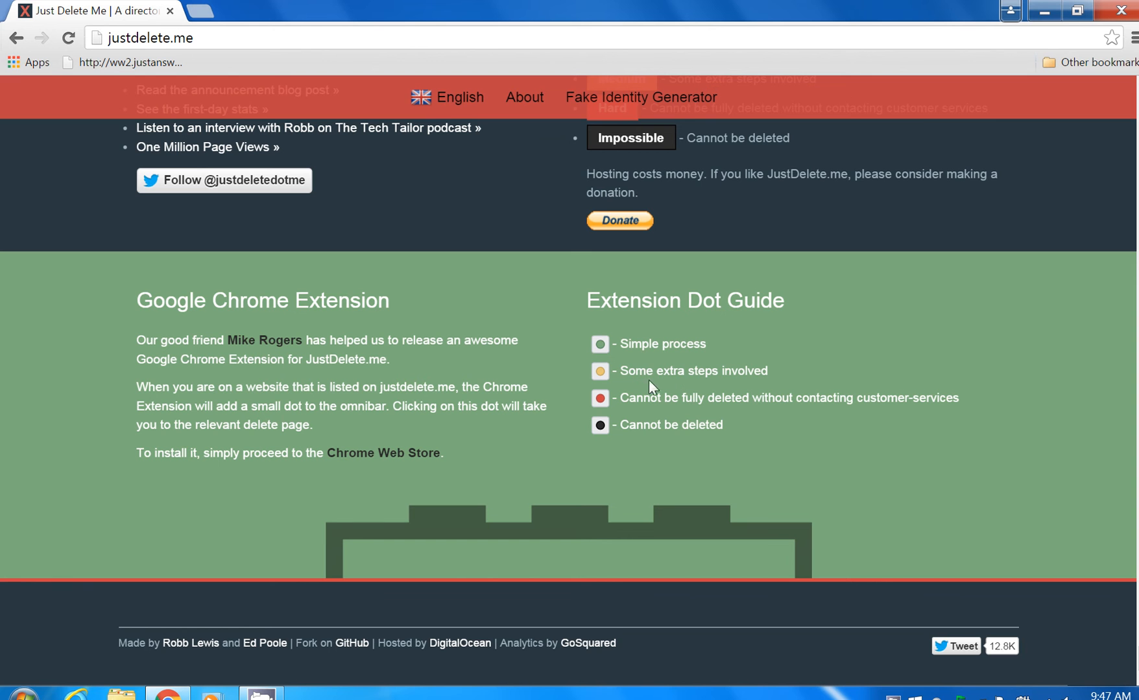
pyautogui.moveTo(773, 420)
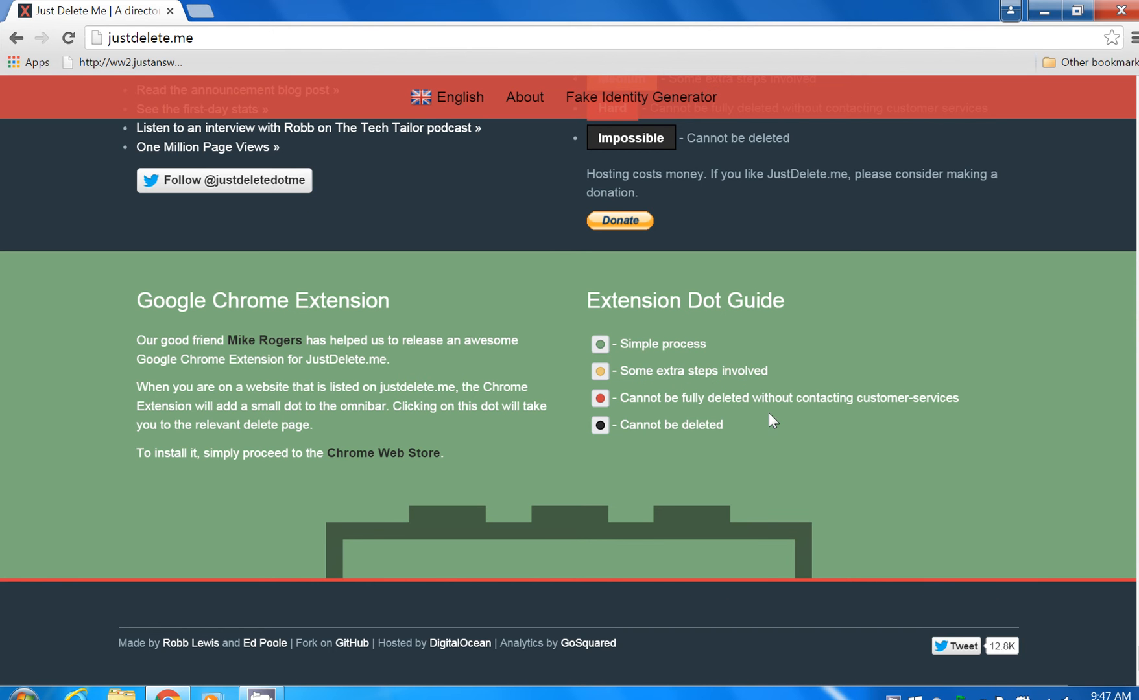
pyautogui.moveTo(751, 425)
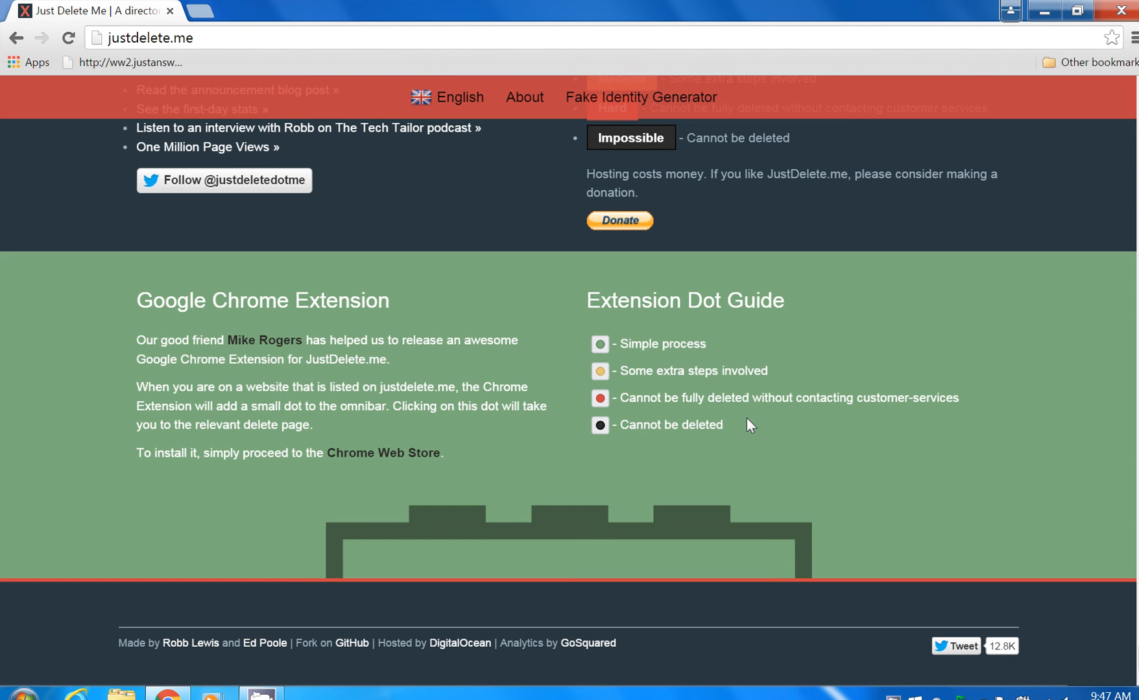
pyautogui.moveTo(816, 425)
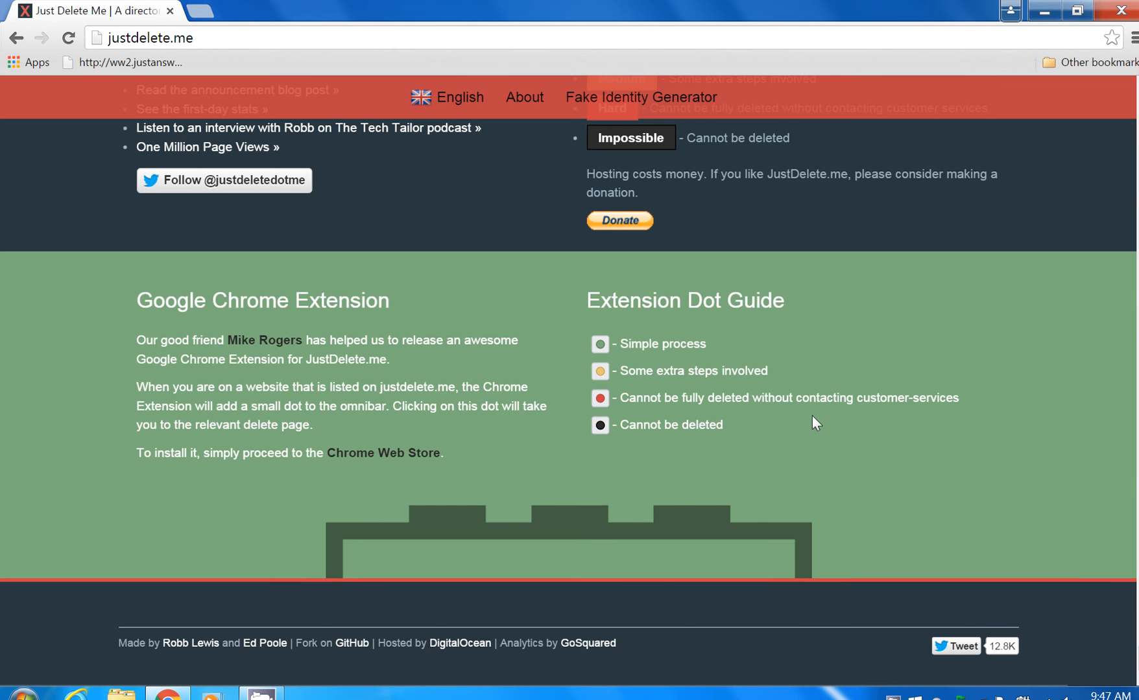
pyautogui.moveTo(832, 415)
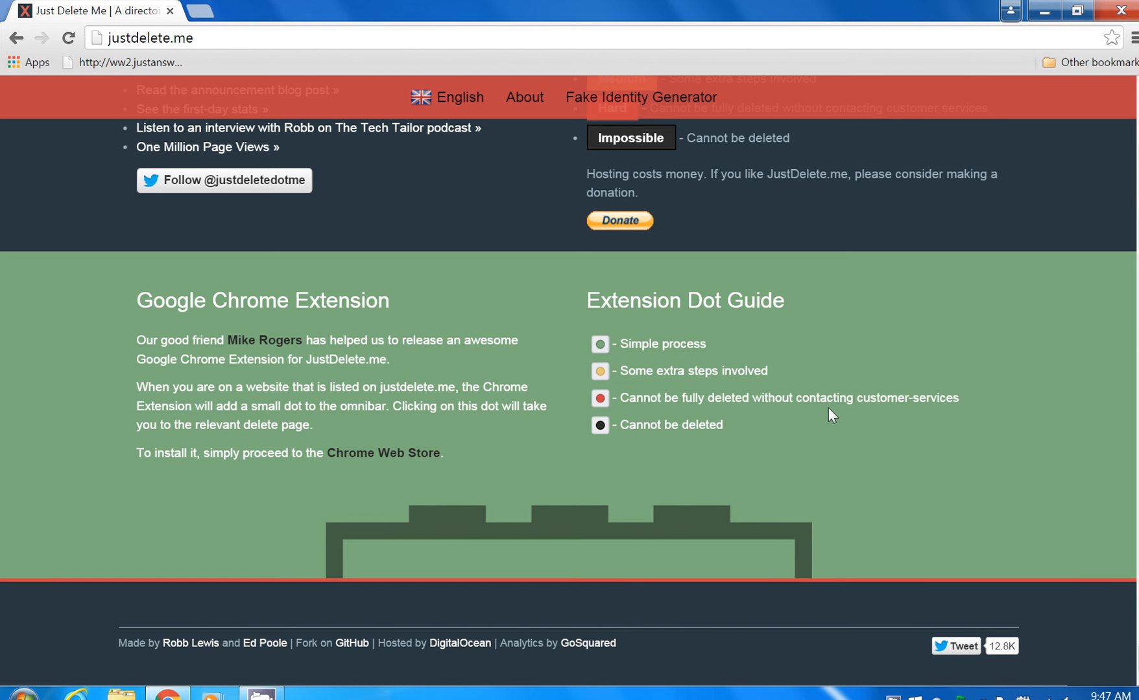
pyautogui.moveTo(879, 468)
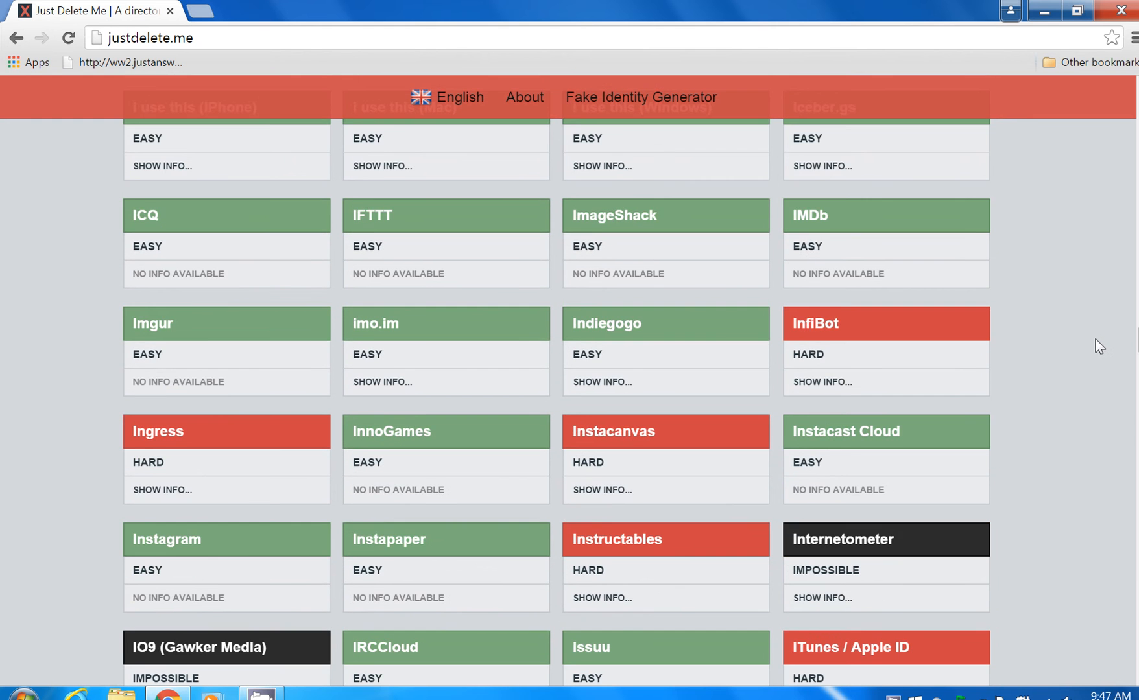
pyautogui.scroll(3)
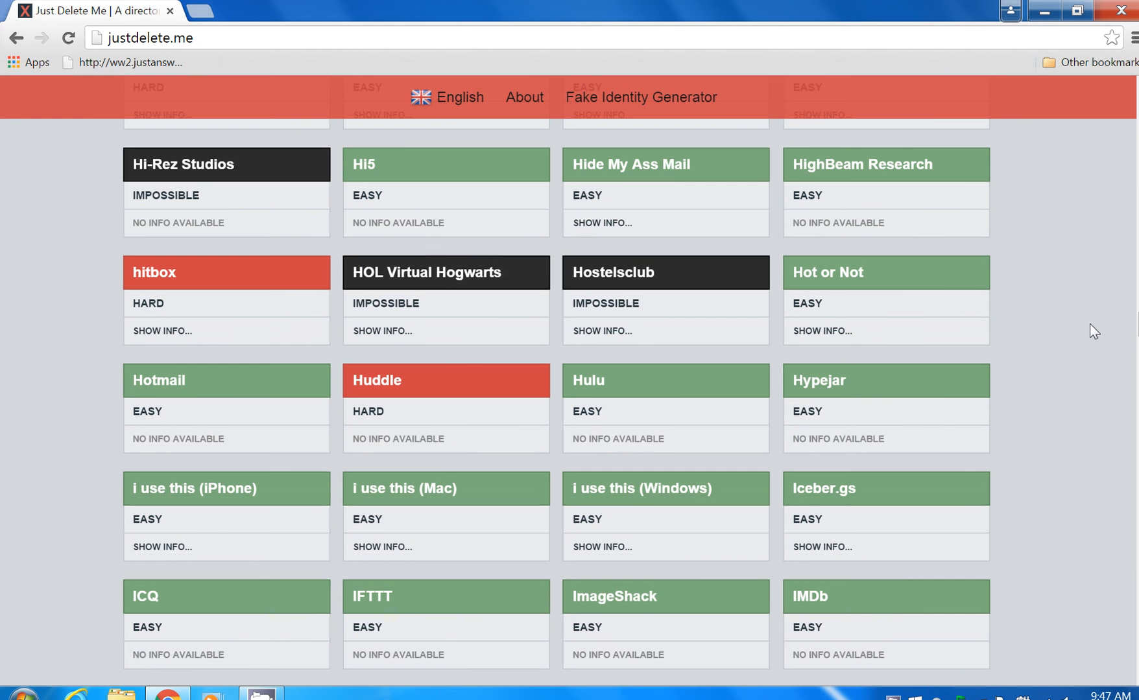
pyautogui.moveTo(849, 427)
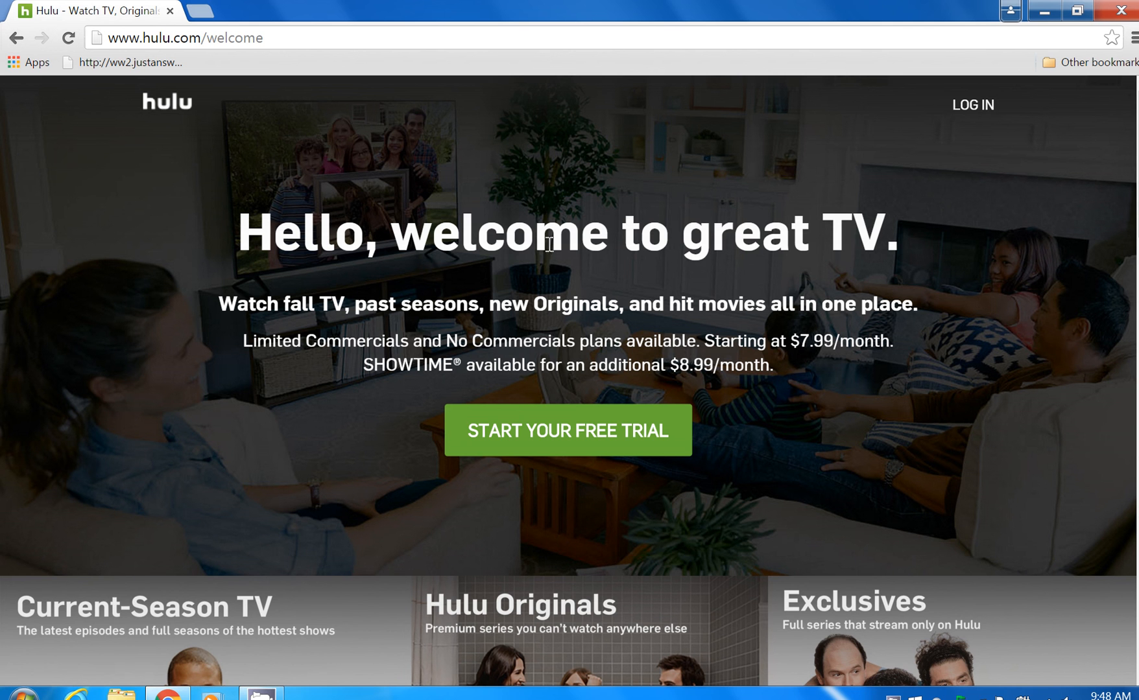
pyautogui.moveTo(31, 57)
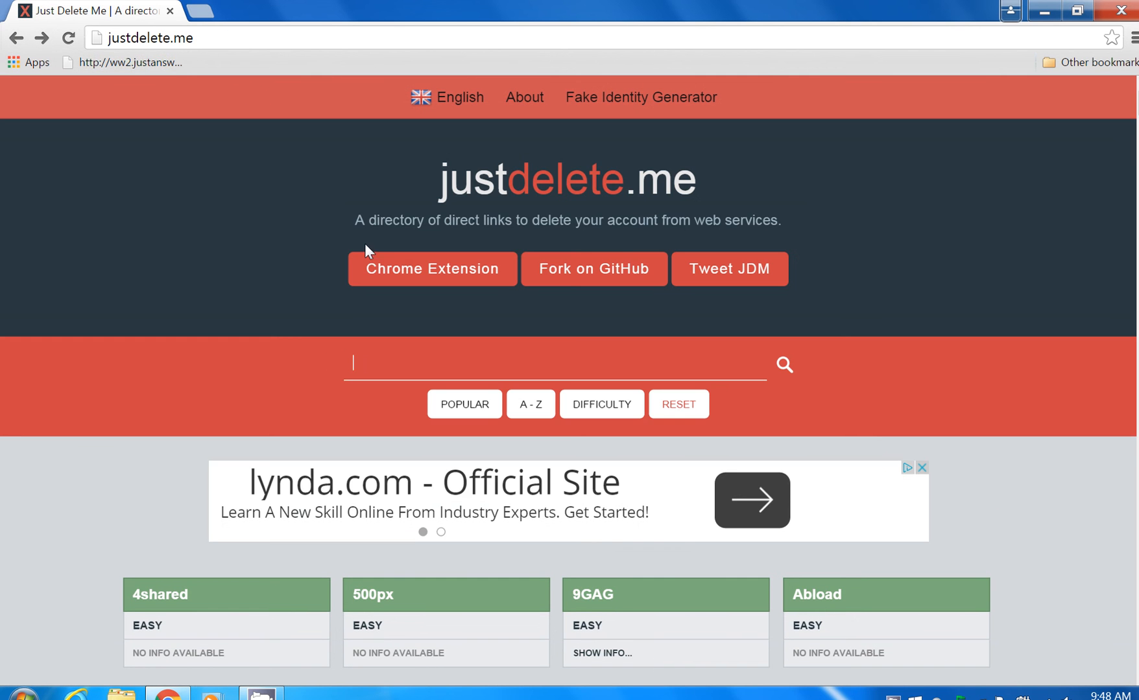
pyautogui.scroll(-3)
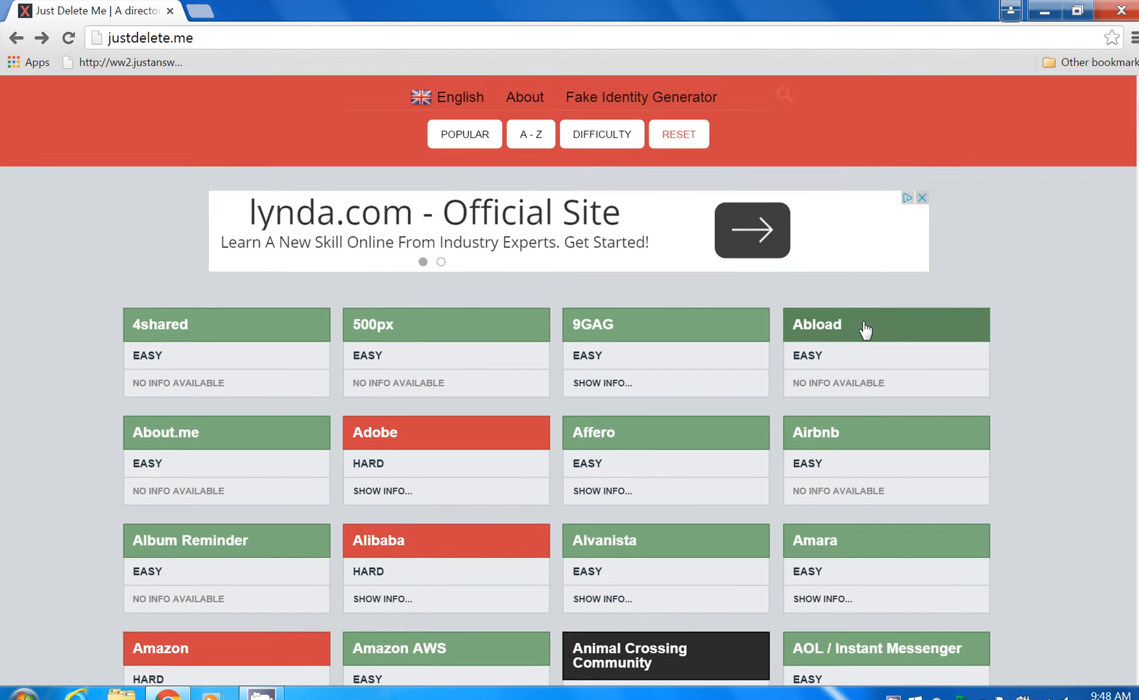
pyautogui.scroll(-3)
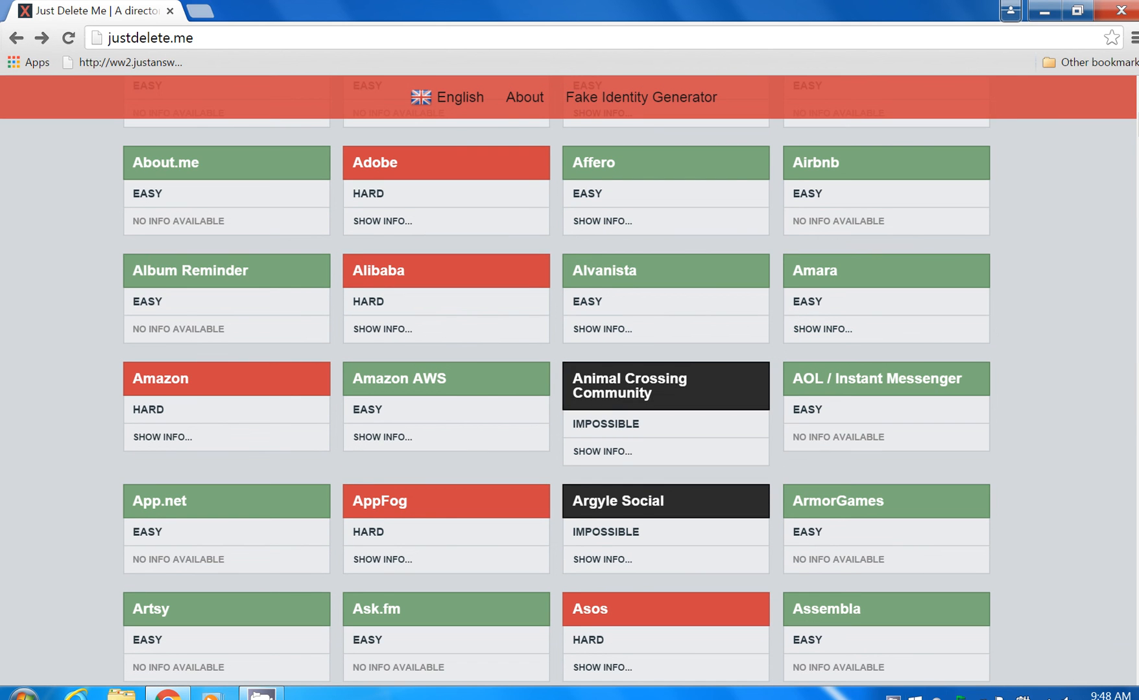